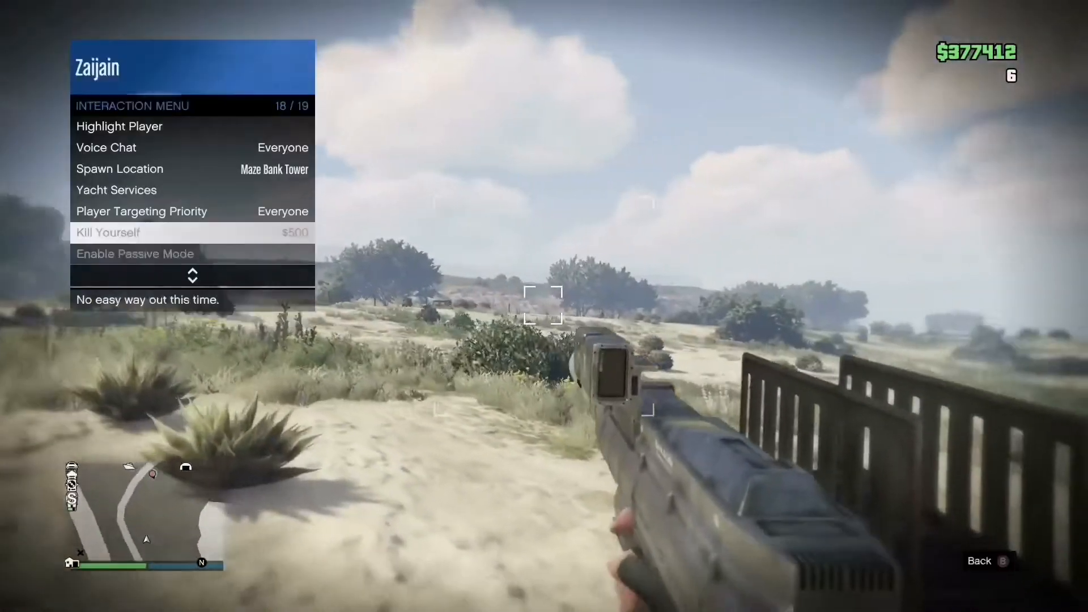
pyautogui.click(108, 232)
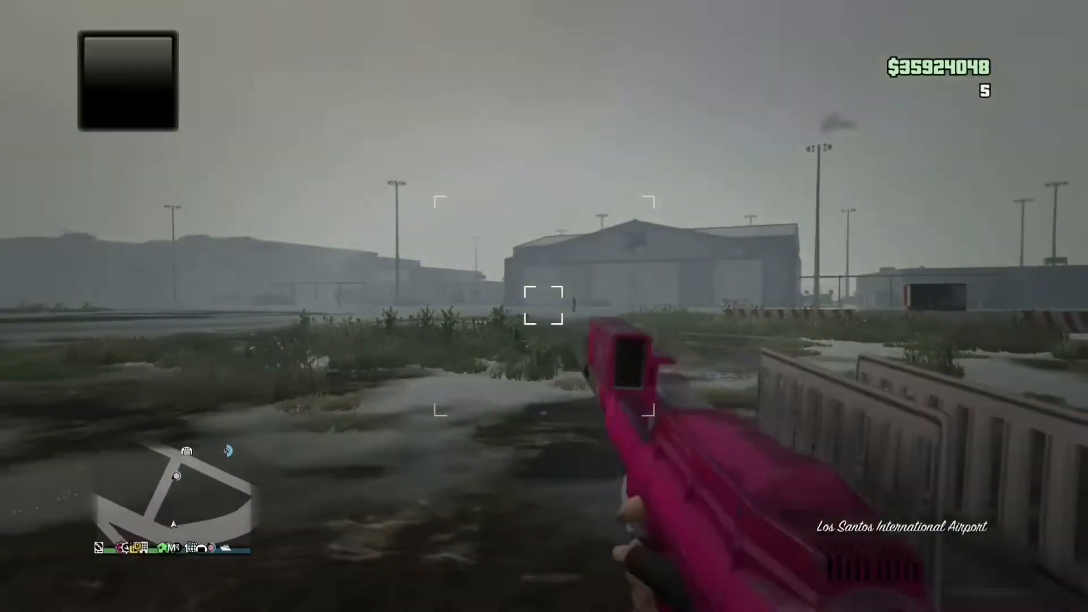
pyautogui.click(543, 306)
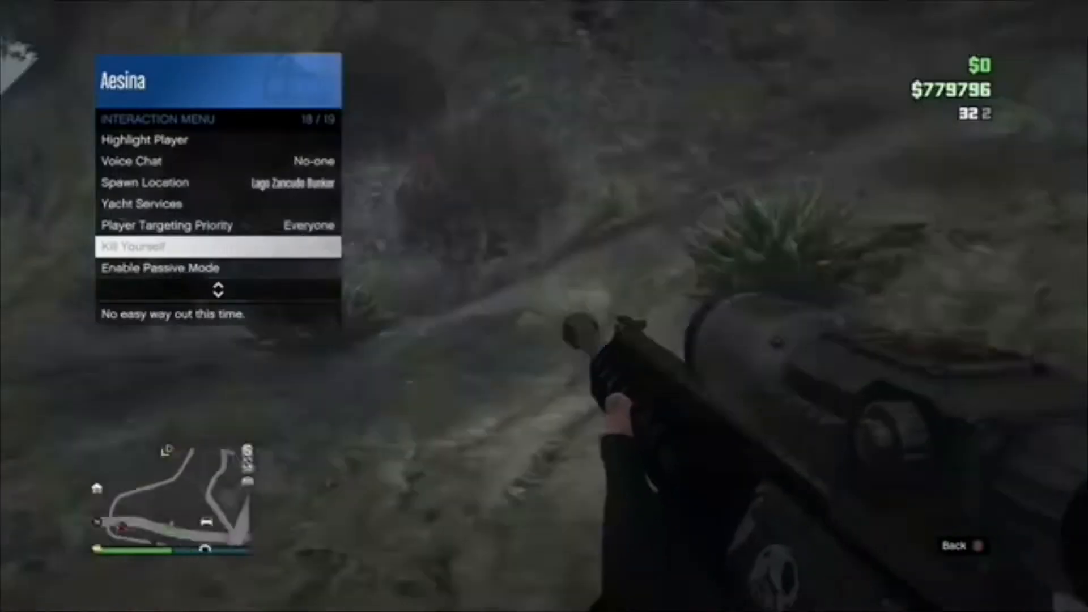
pyautogui.click(136, 247)
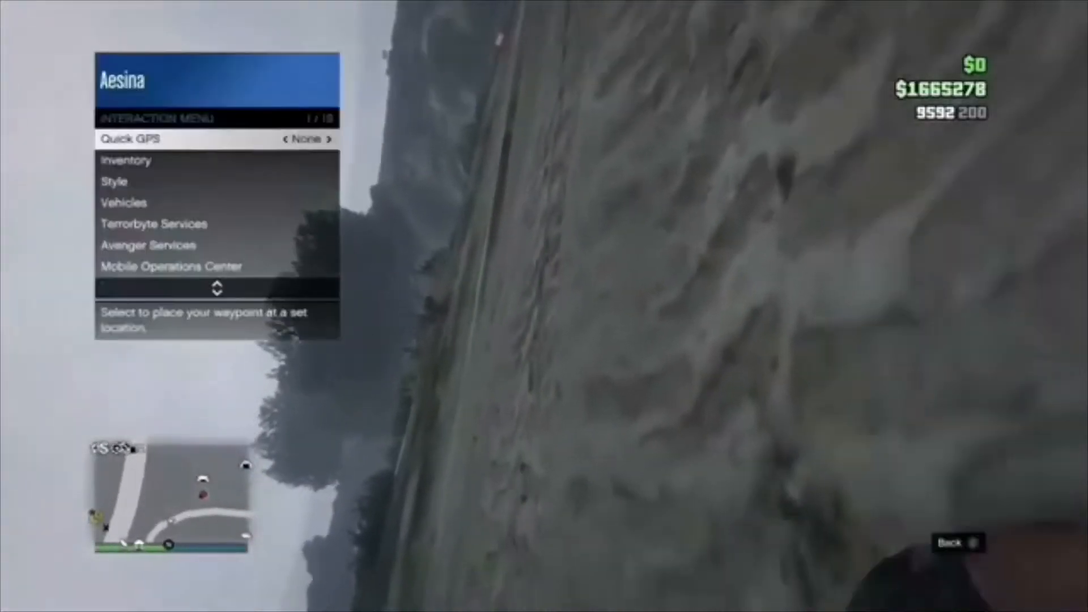
pyautogui.scroll(-3)
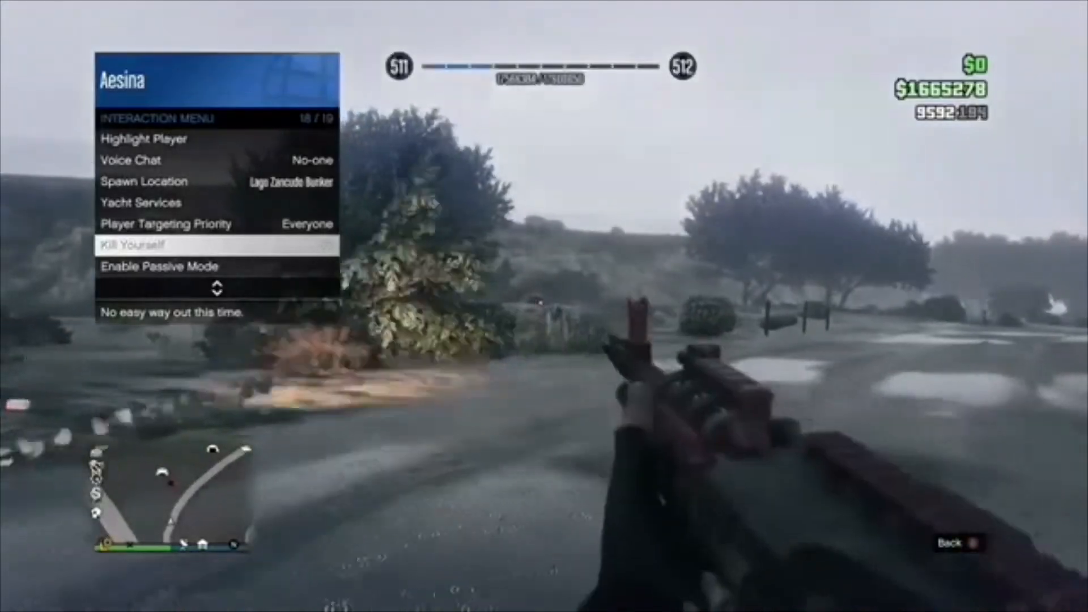
pyautogui.click(130, 245)
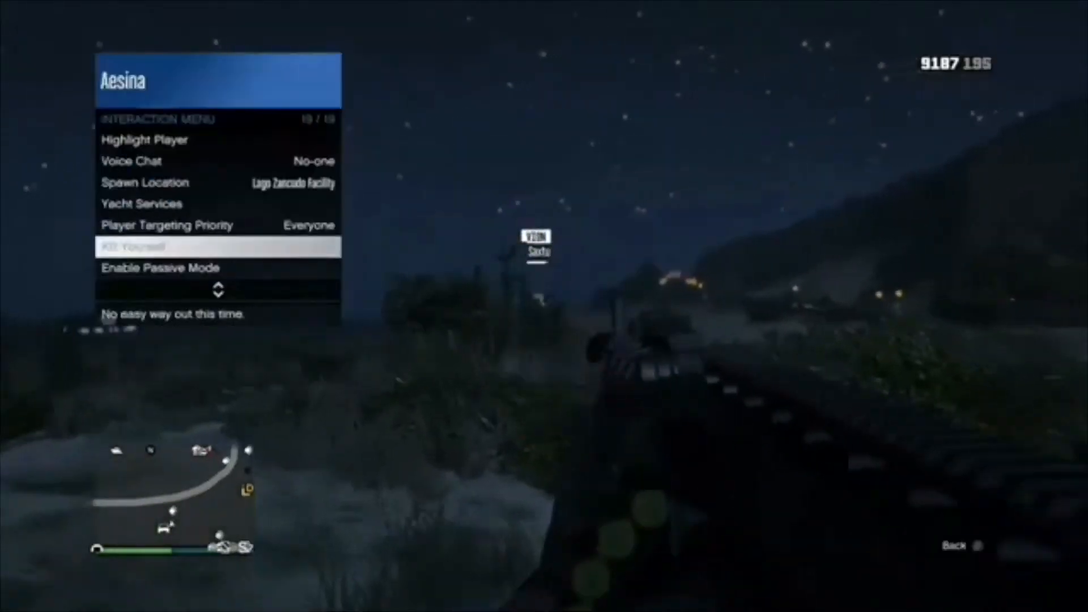
pyautogui.click(217, 246)
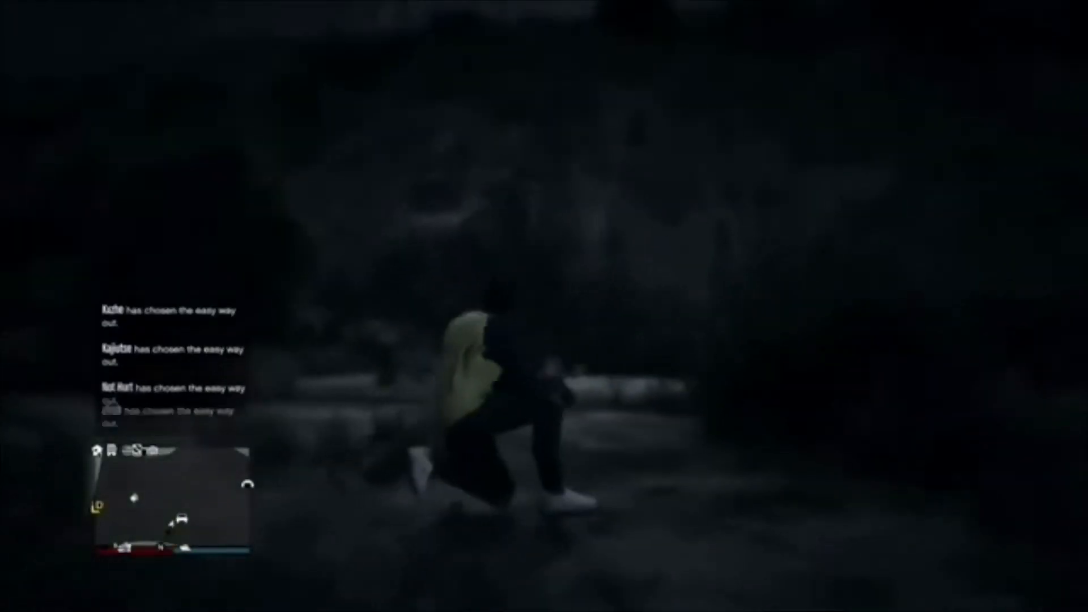